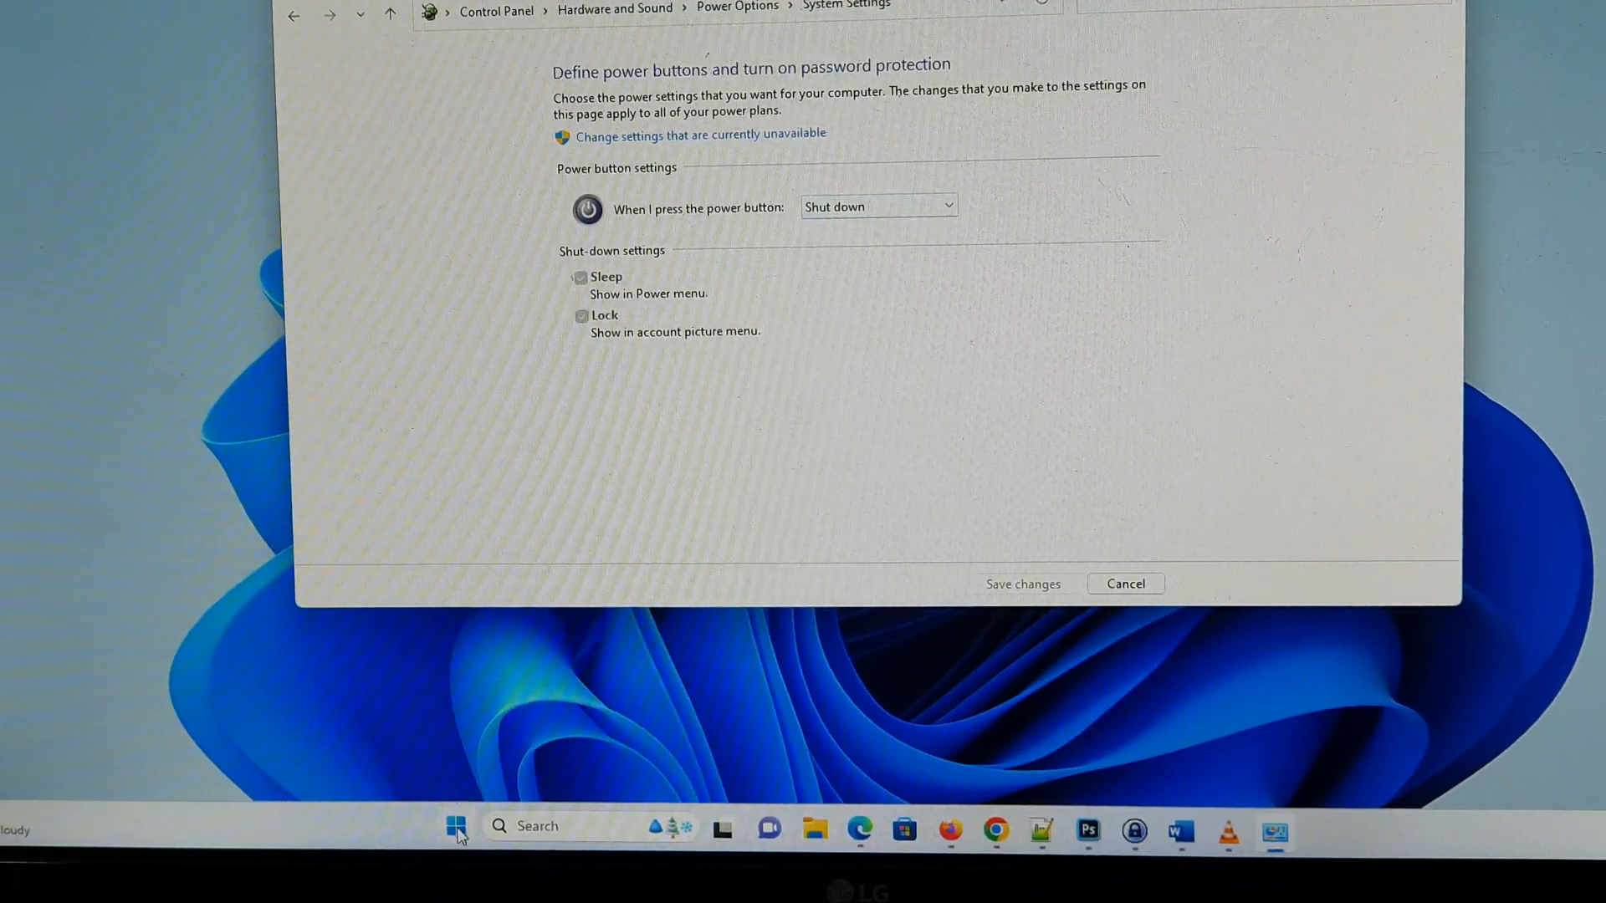
Search Start for cmd and run Command Prompt as administrator.
left_click(456, 825)
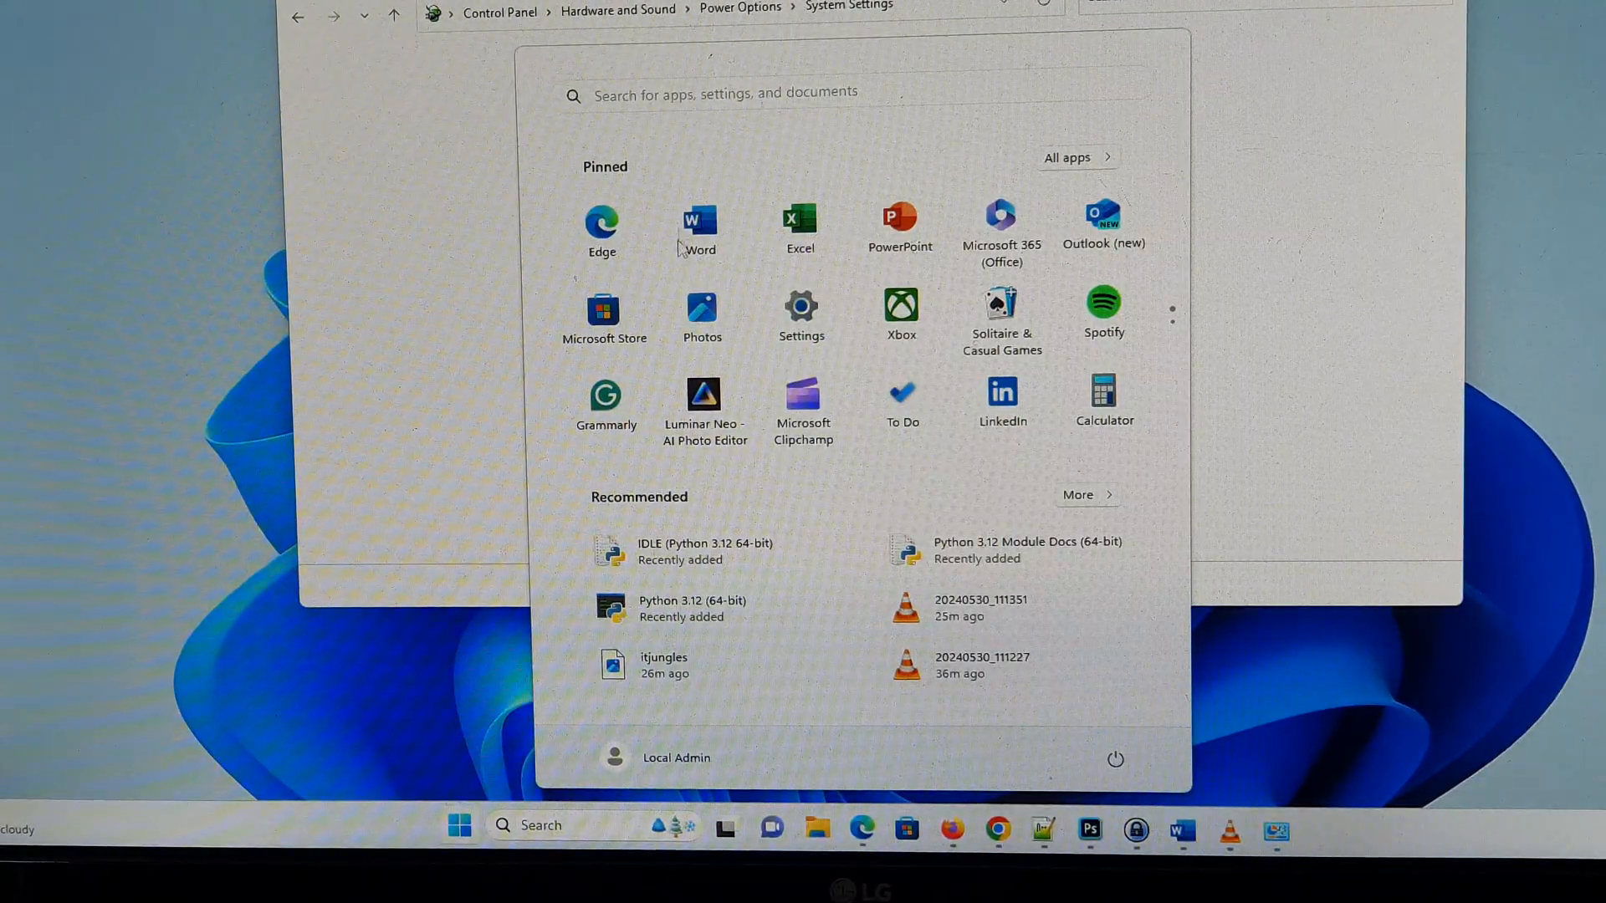
type("cmd")
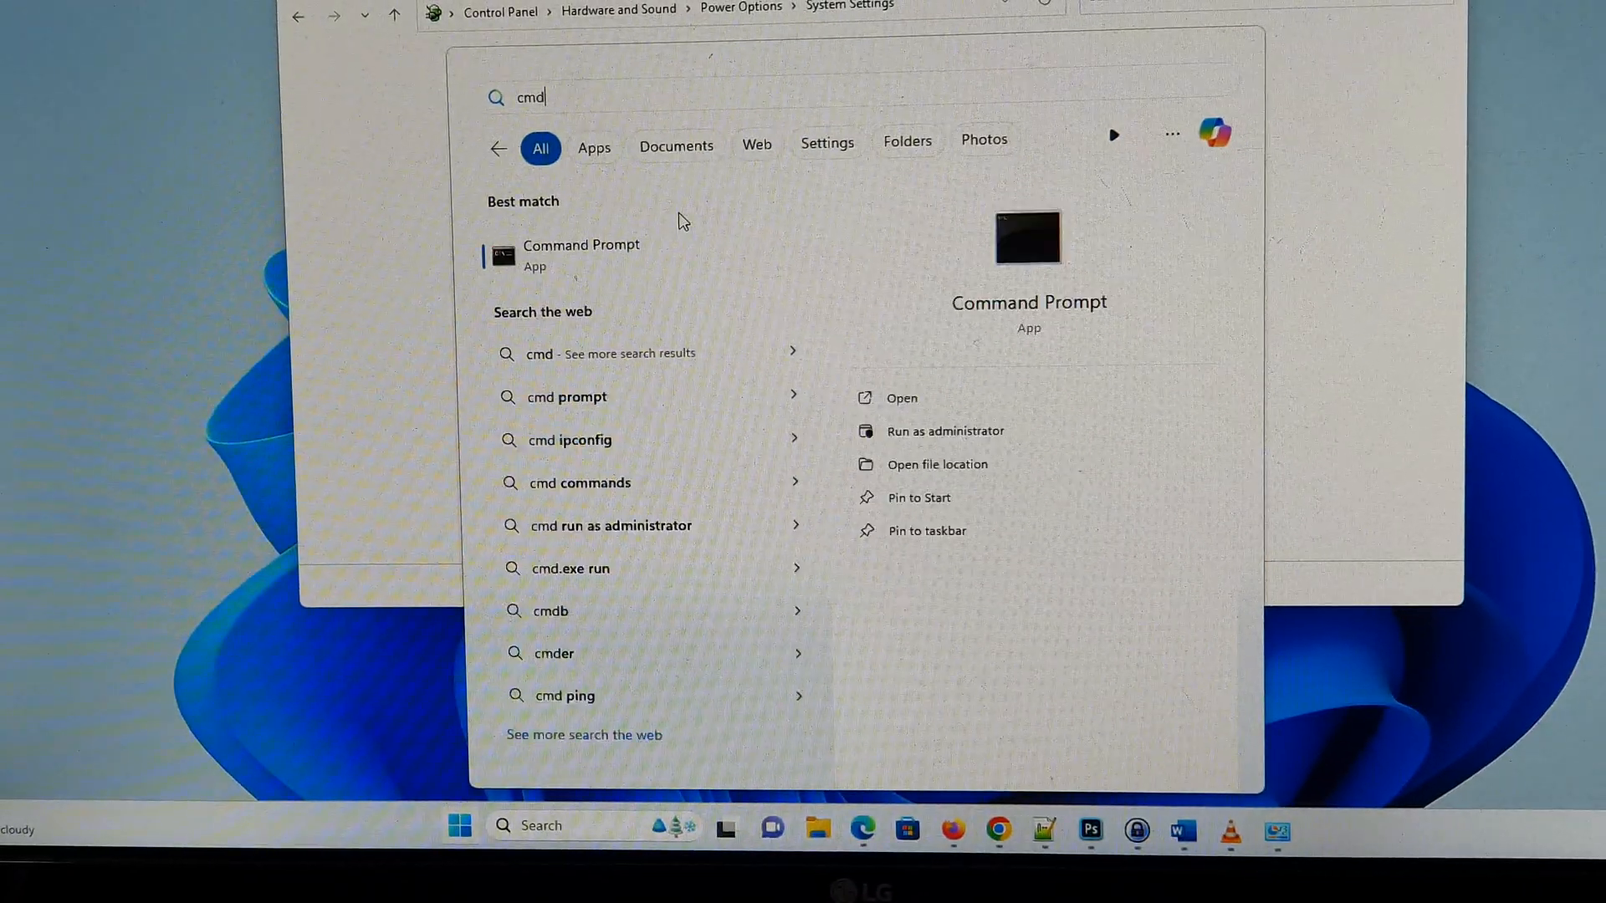
right_click(580, 251)
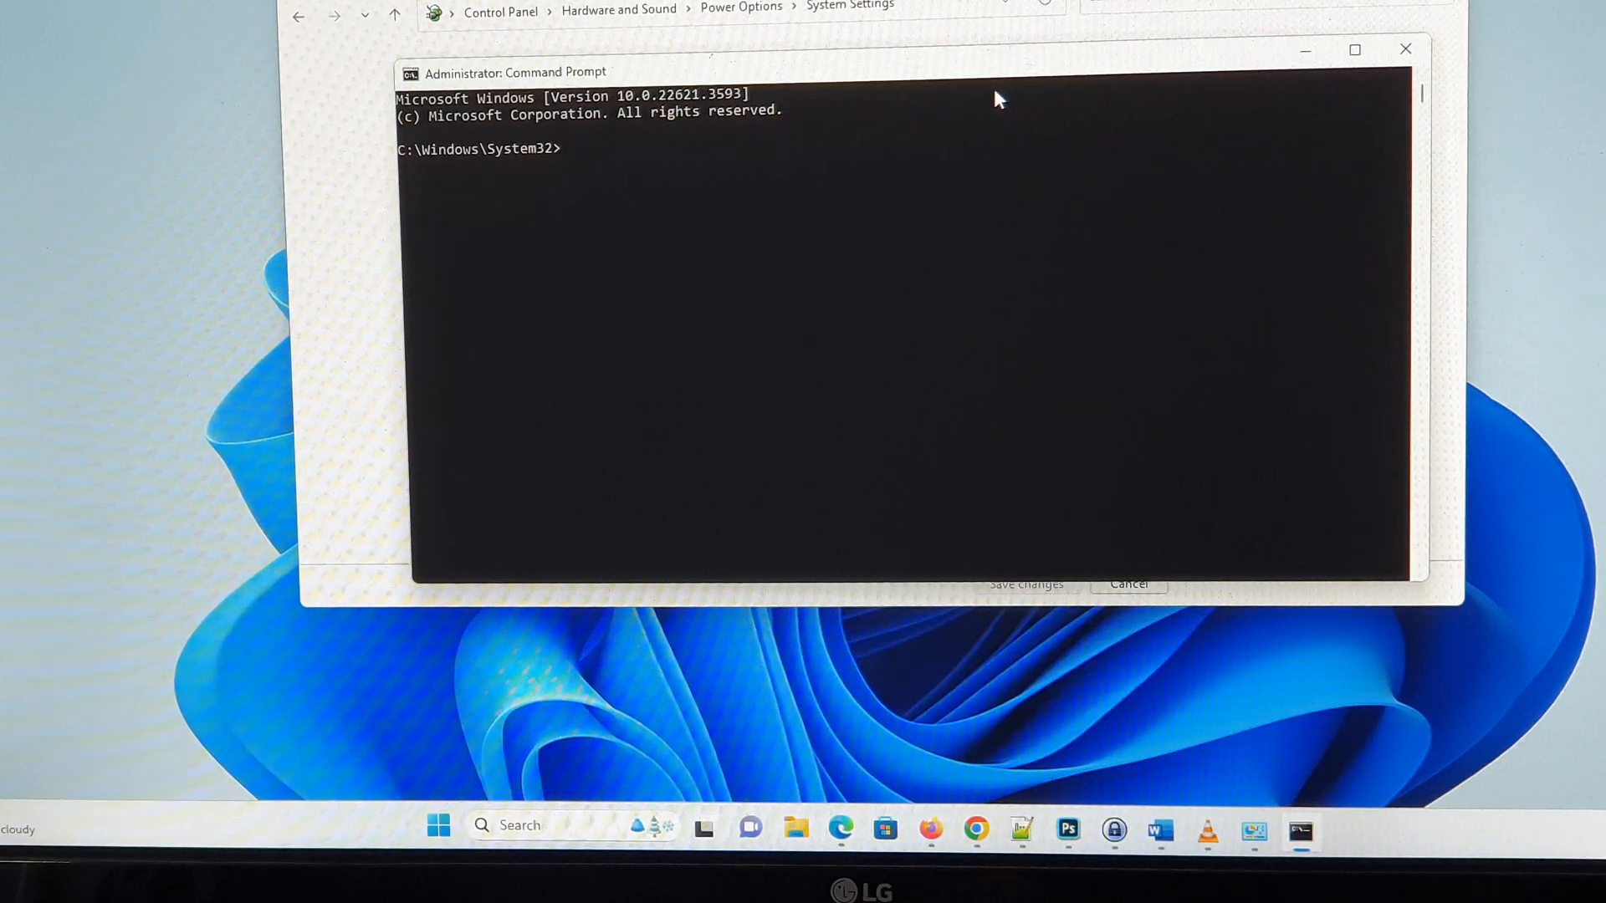
Run powercfg /hibernate on, then close the Command Prompt window.
type("powercfg /hibernate on")
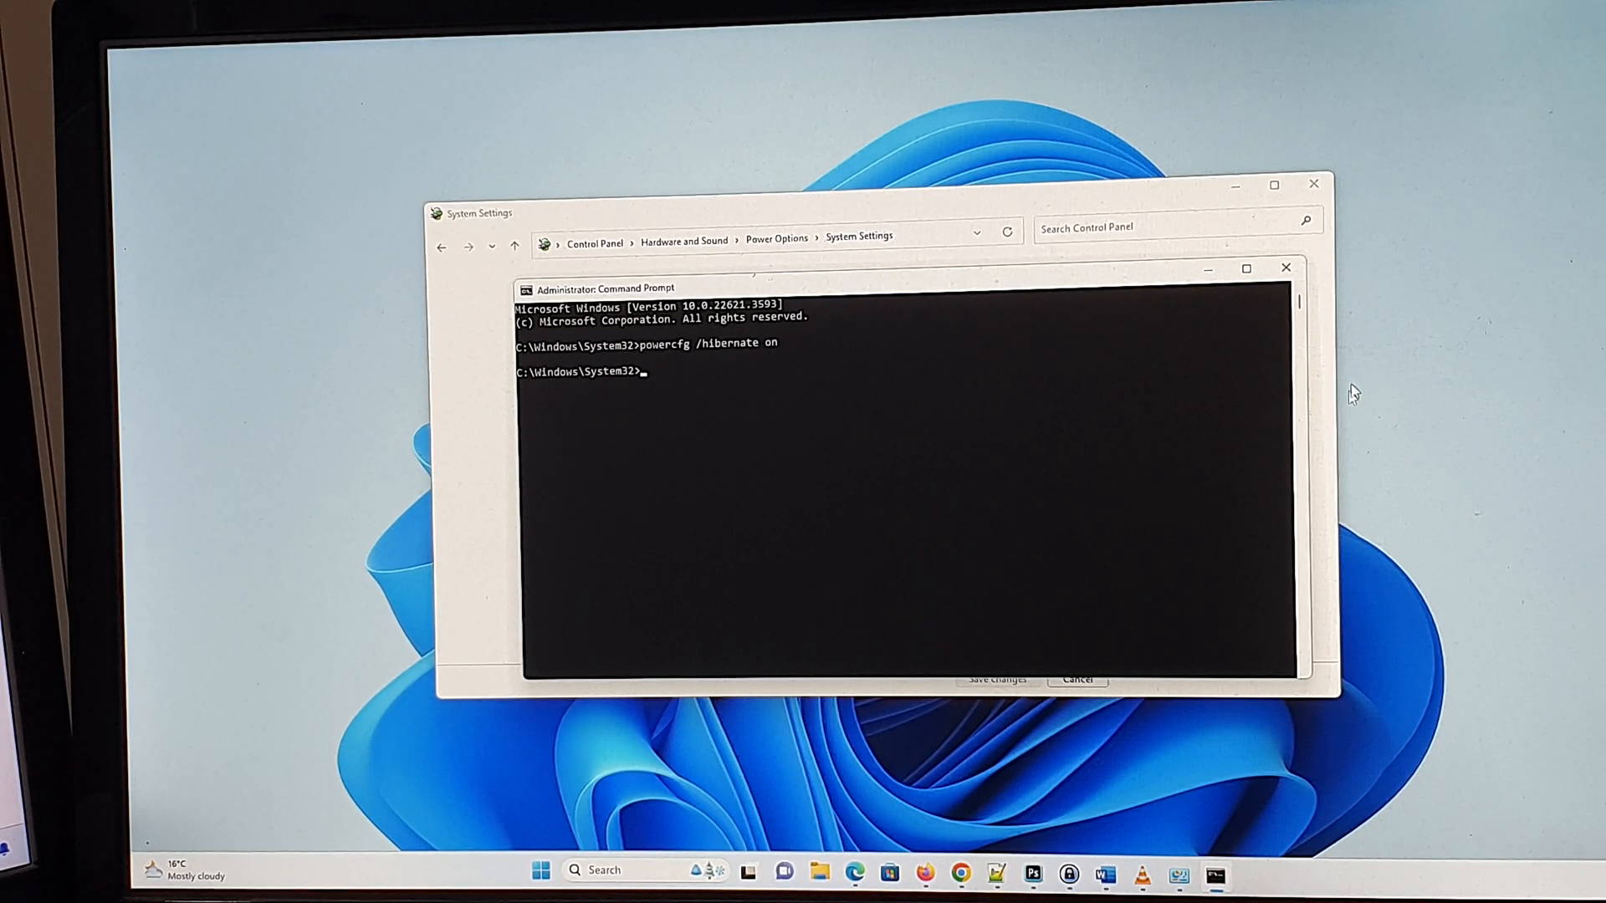
left_click(1285, 267)
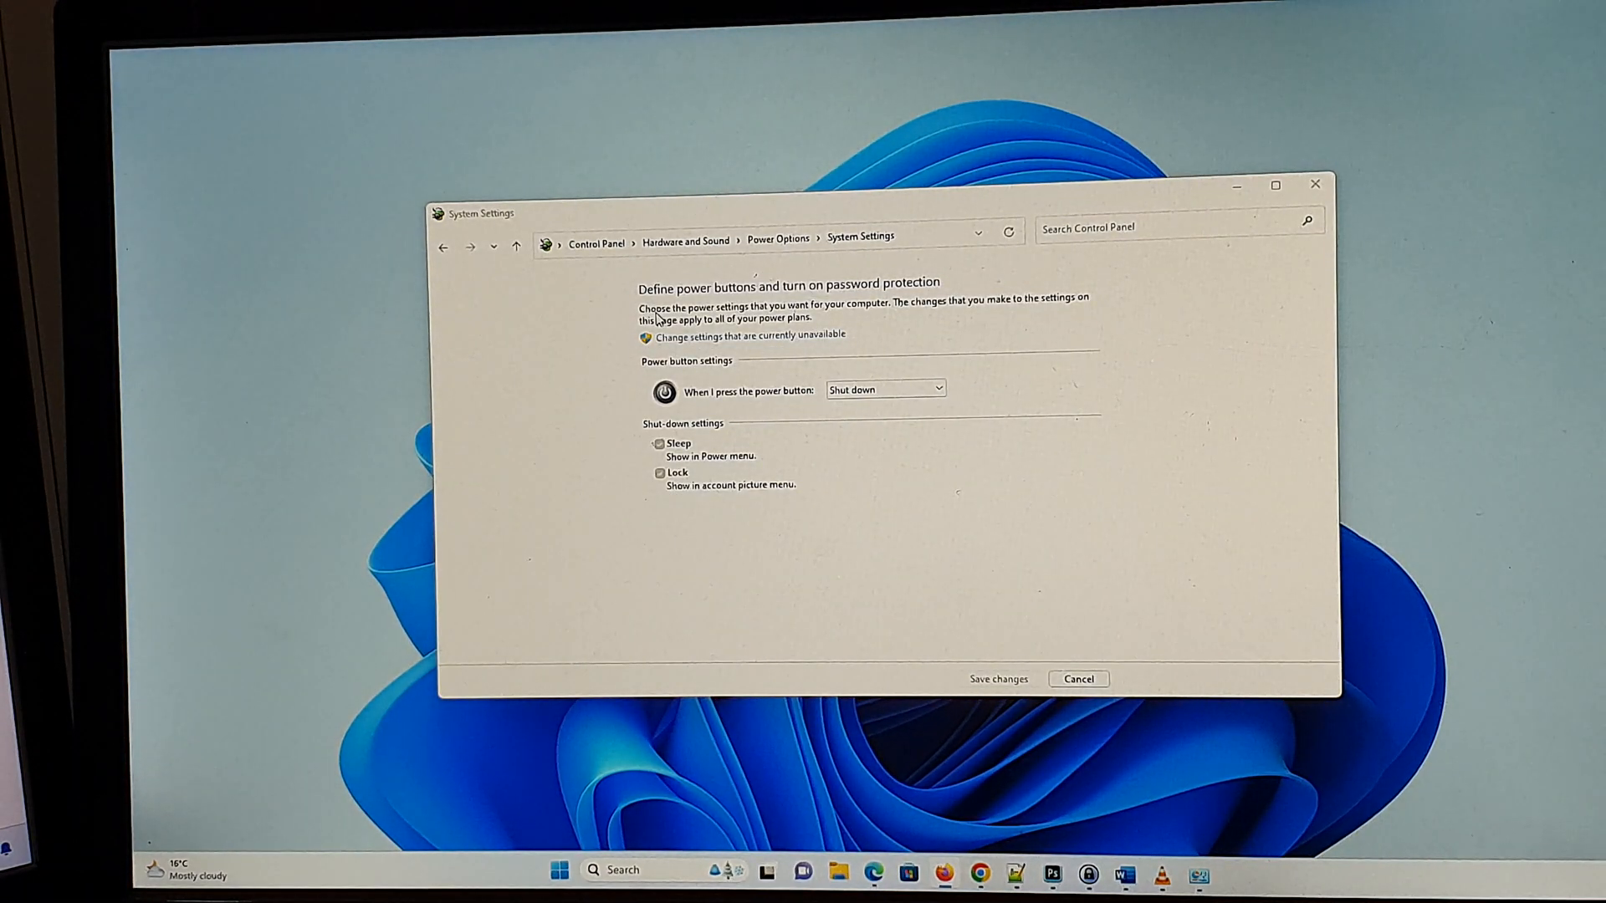
Close Control Panel, reopen it from a Start search for 'control Panel', and show System and Security.
left_click(683, 242)
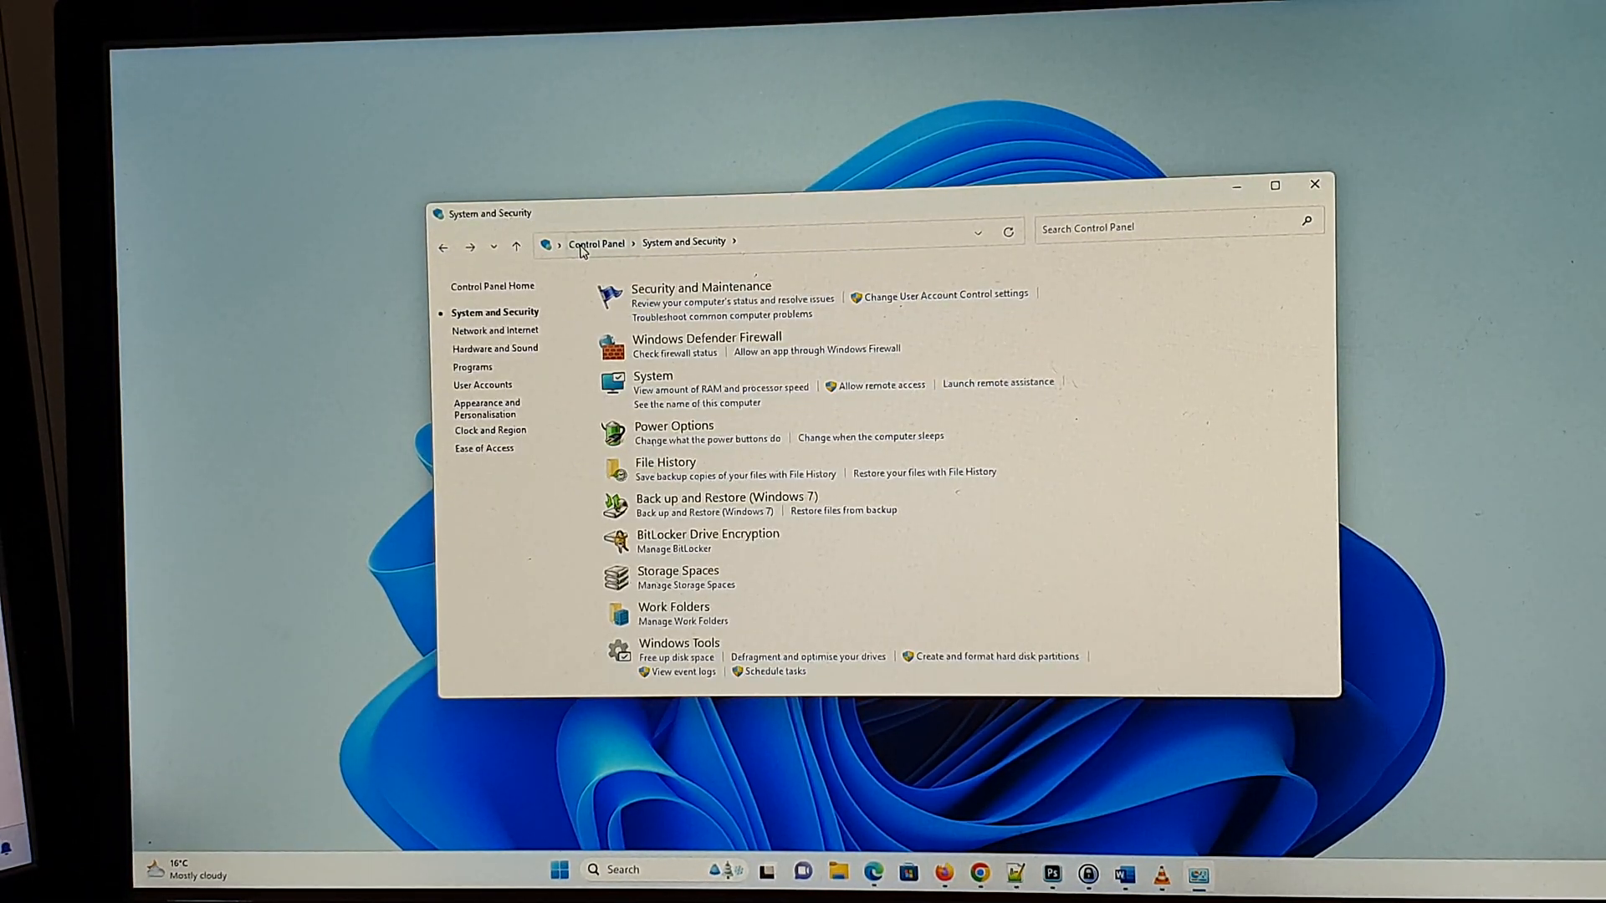
left_click(1313, 186)
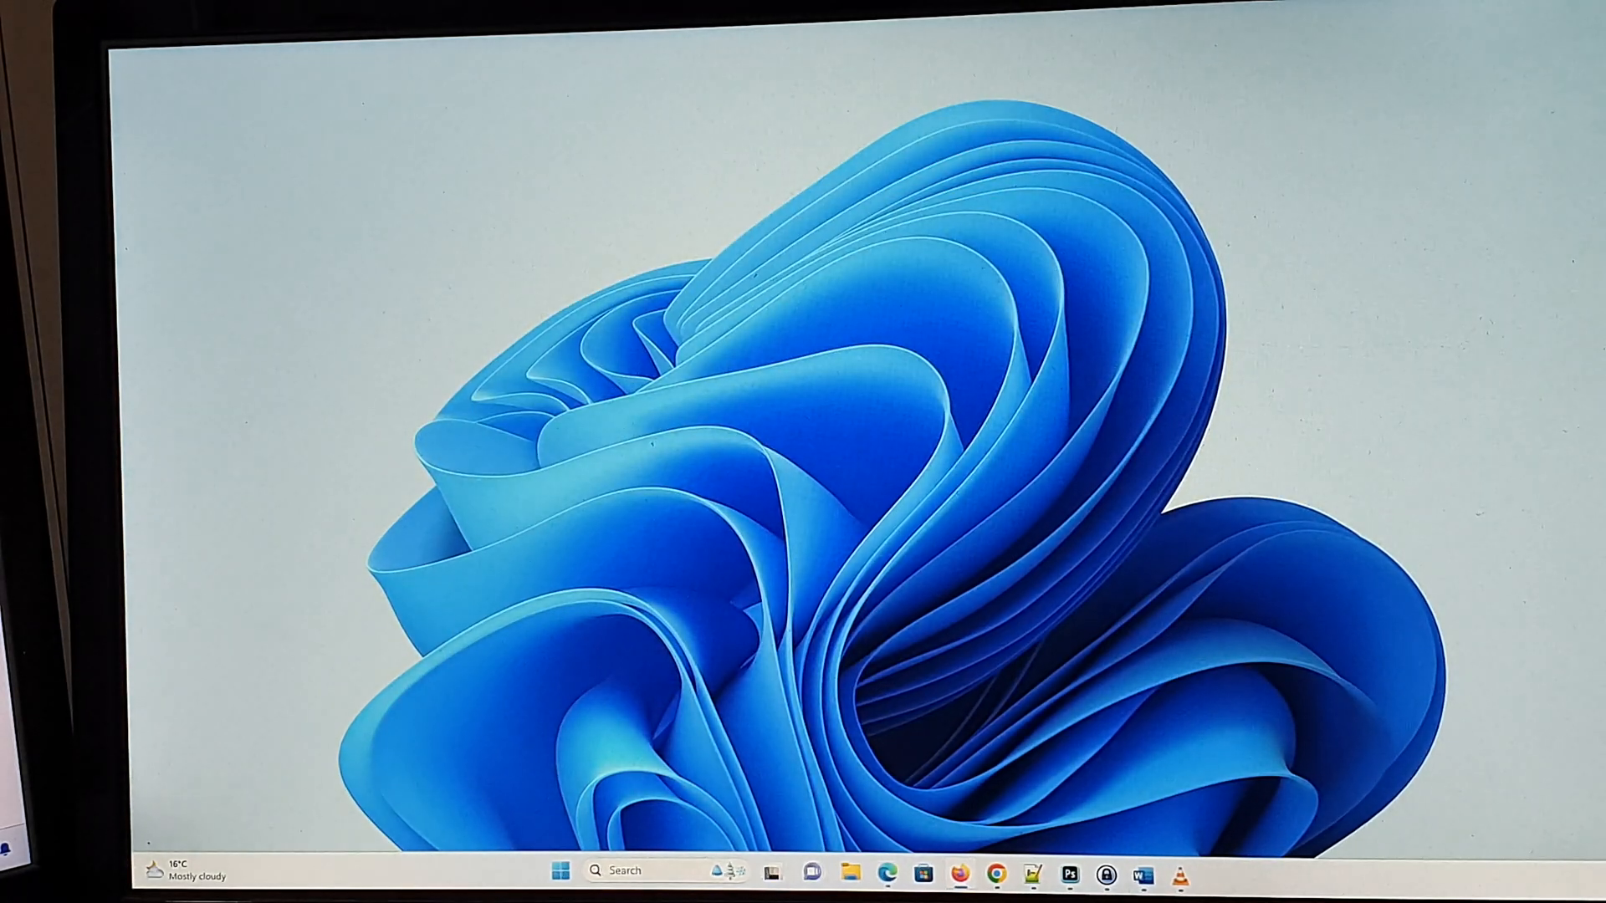
left_click(560, 871)
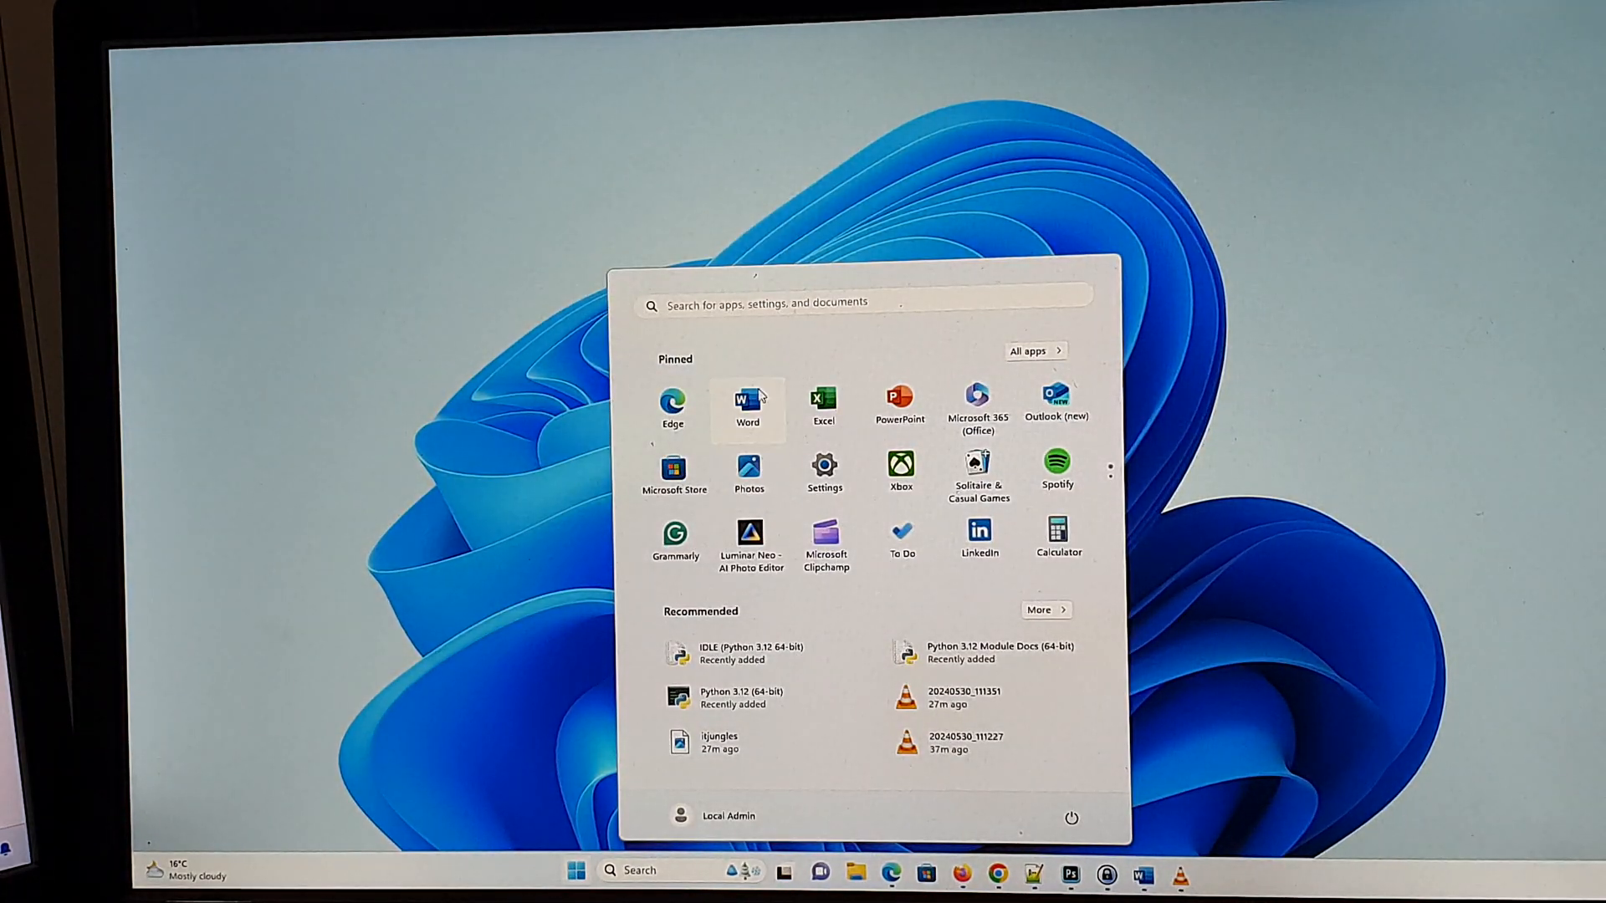
type("control Panel")
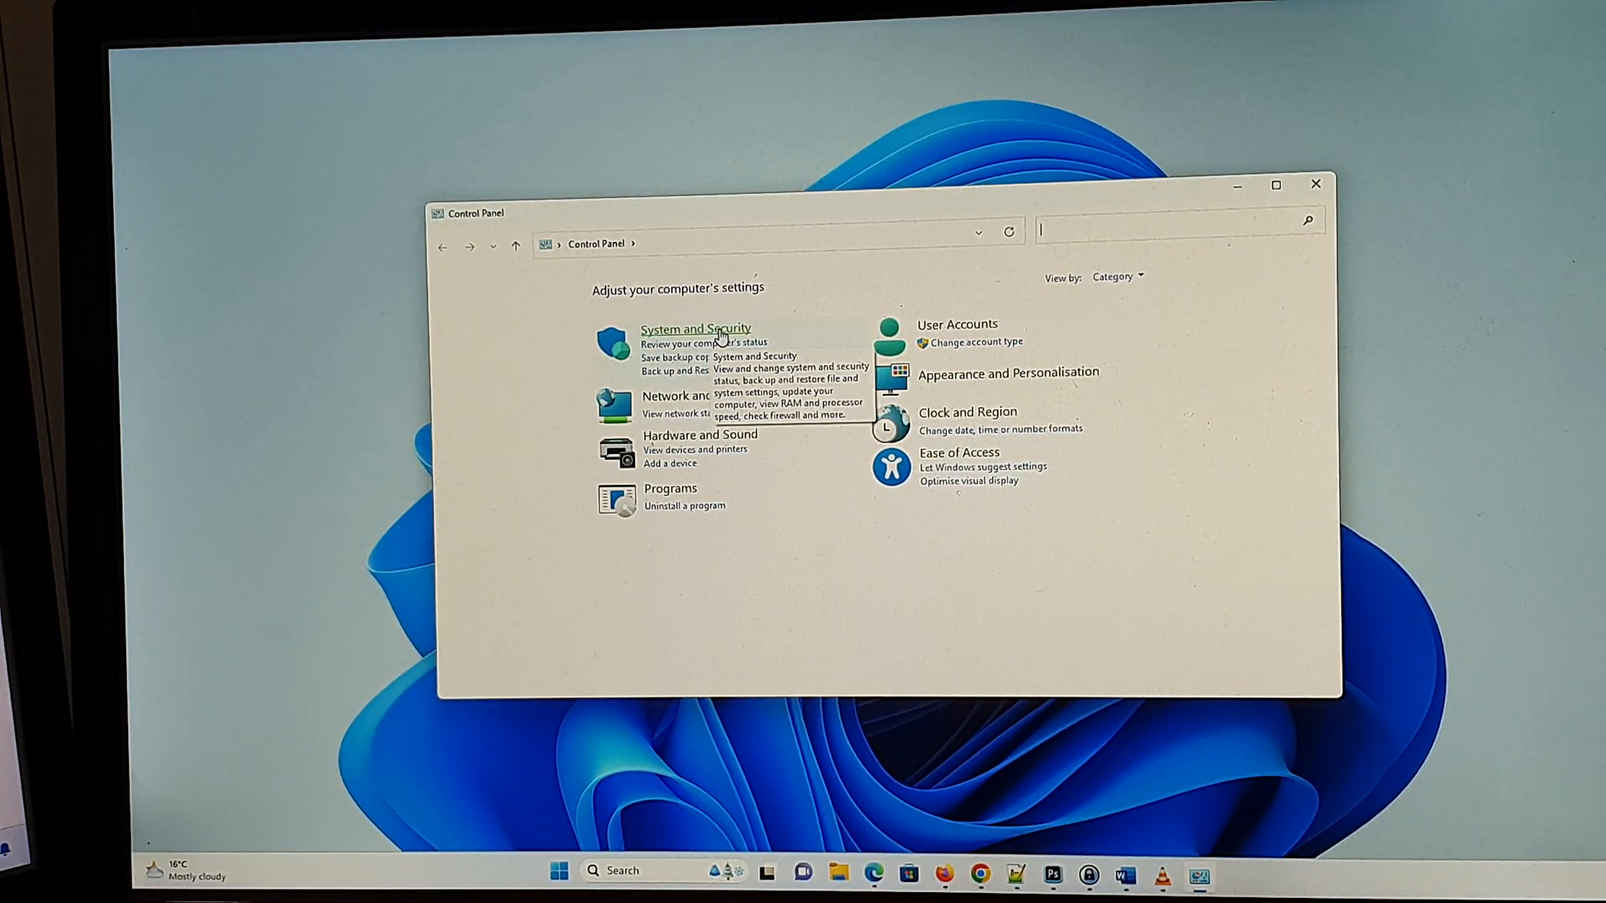
left_click(694, 327)
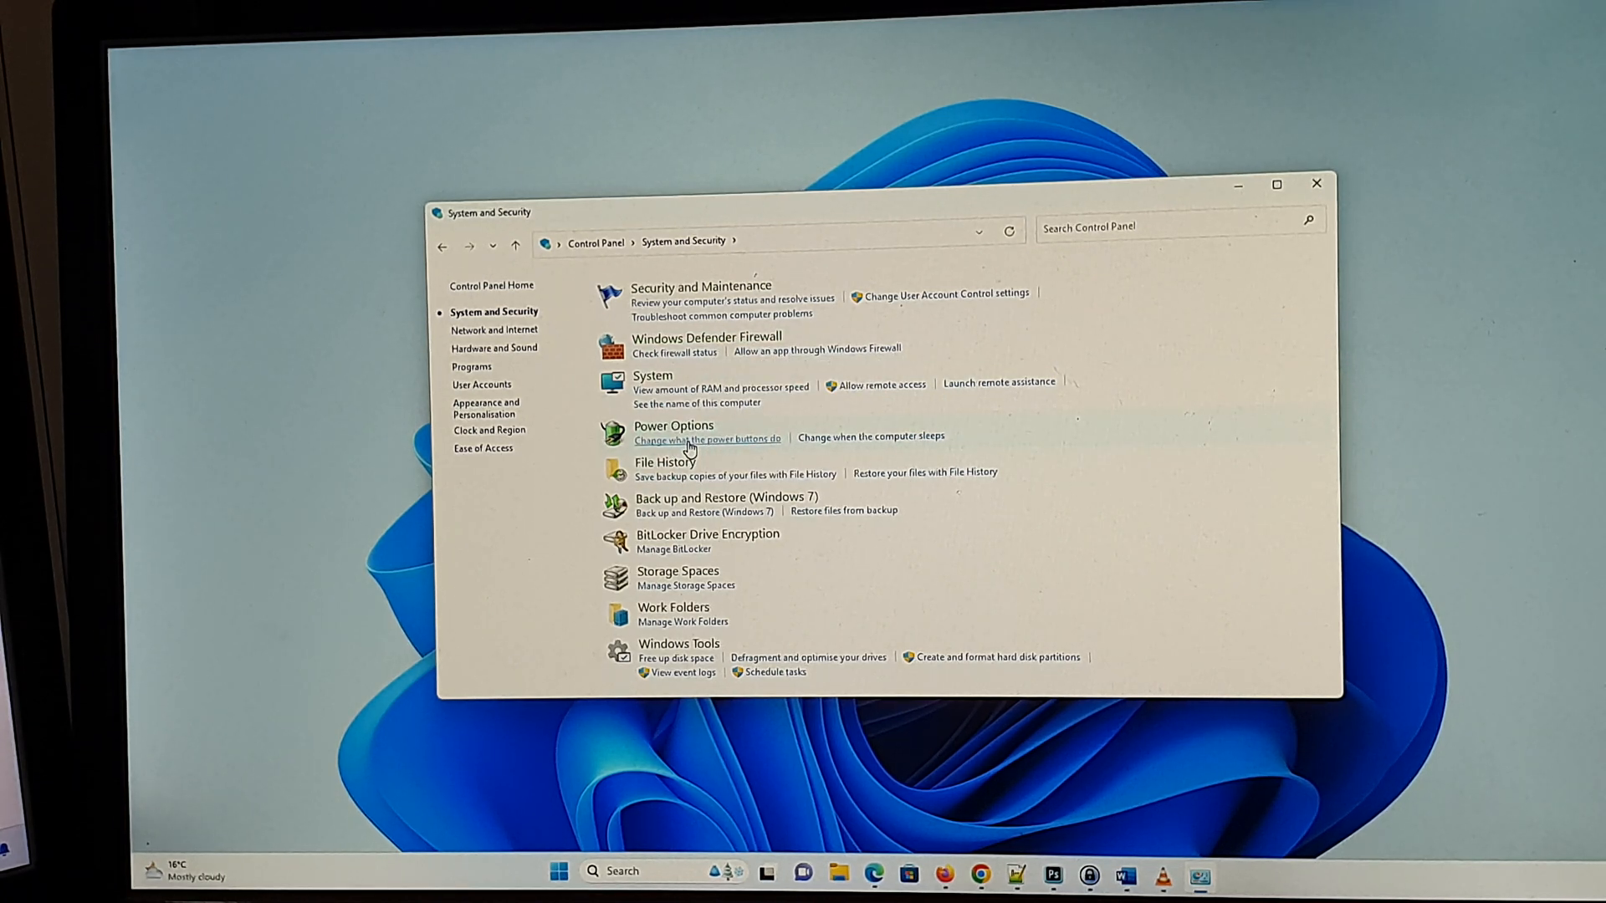
Unlock the power button settings, tick Hibernate, and set the power button to Shut down.
left_click(707, 438)
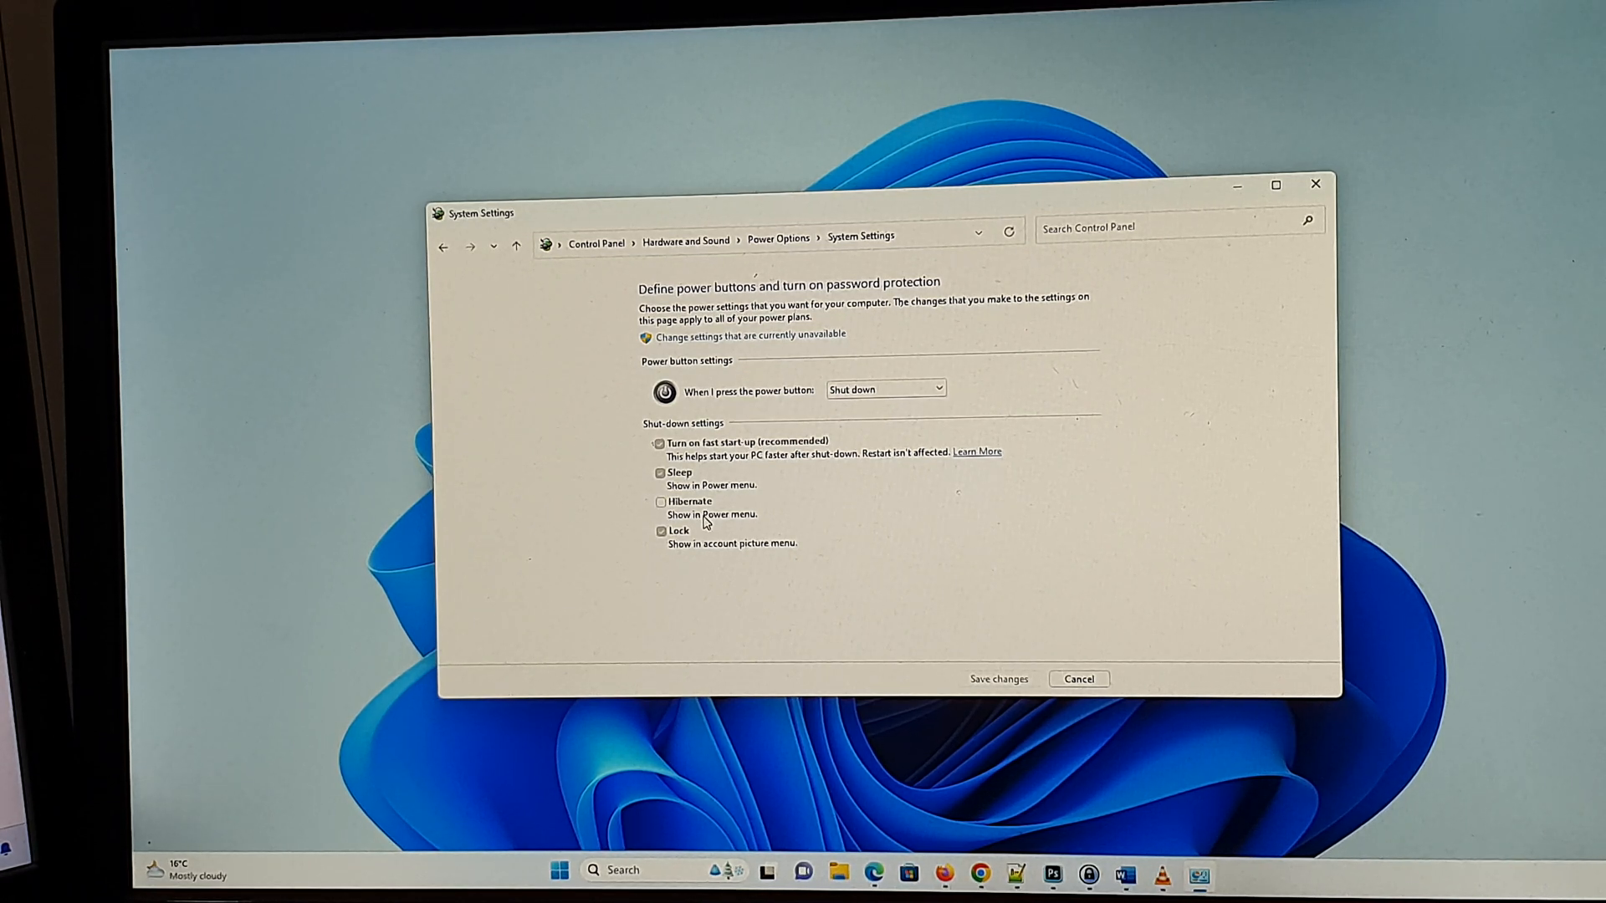
left_click(885, 389)
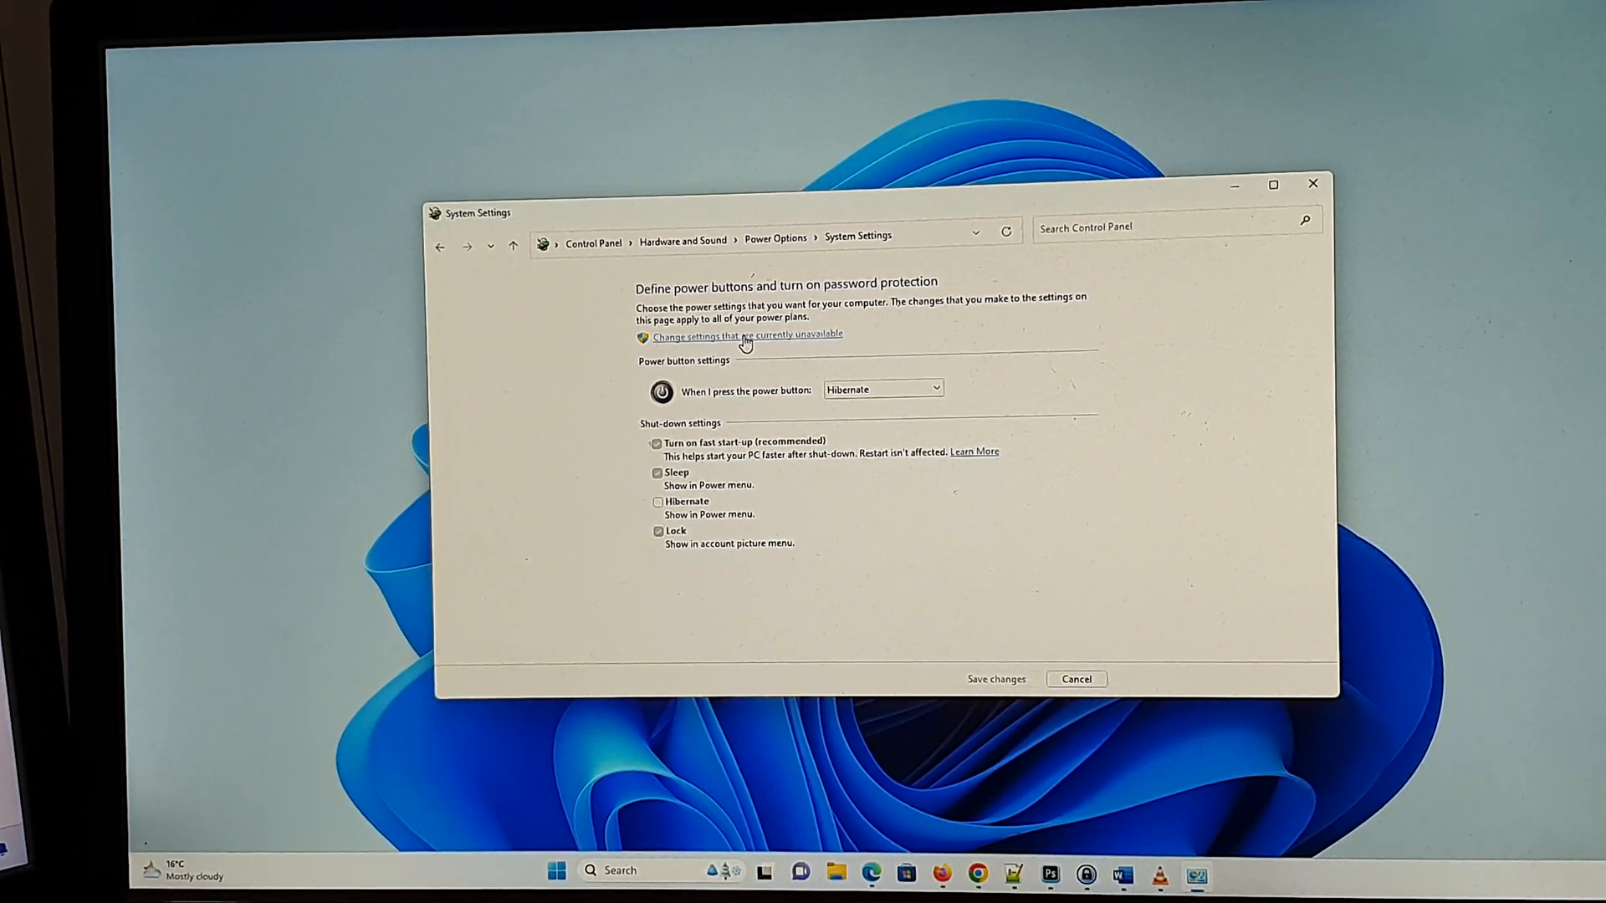
left_click(747, 336)
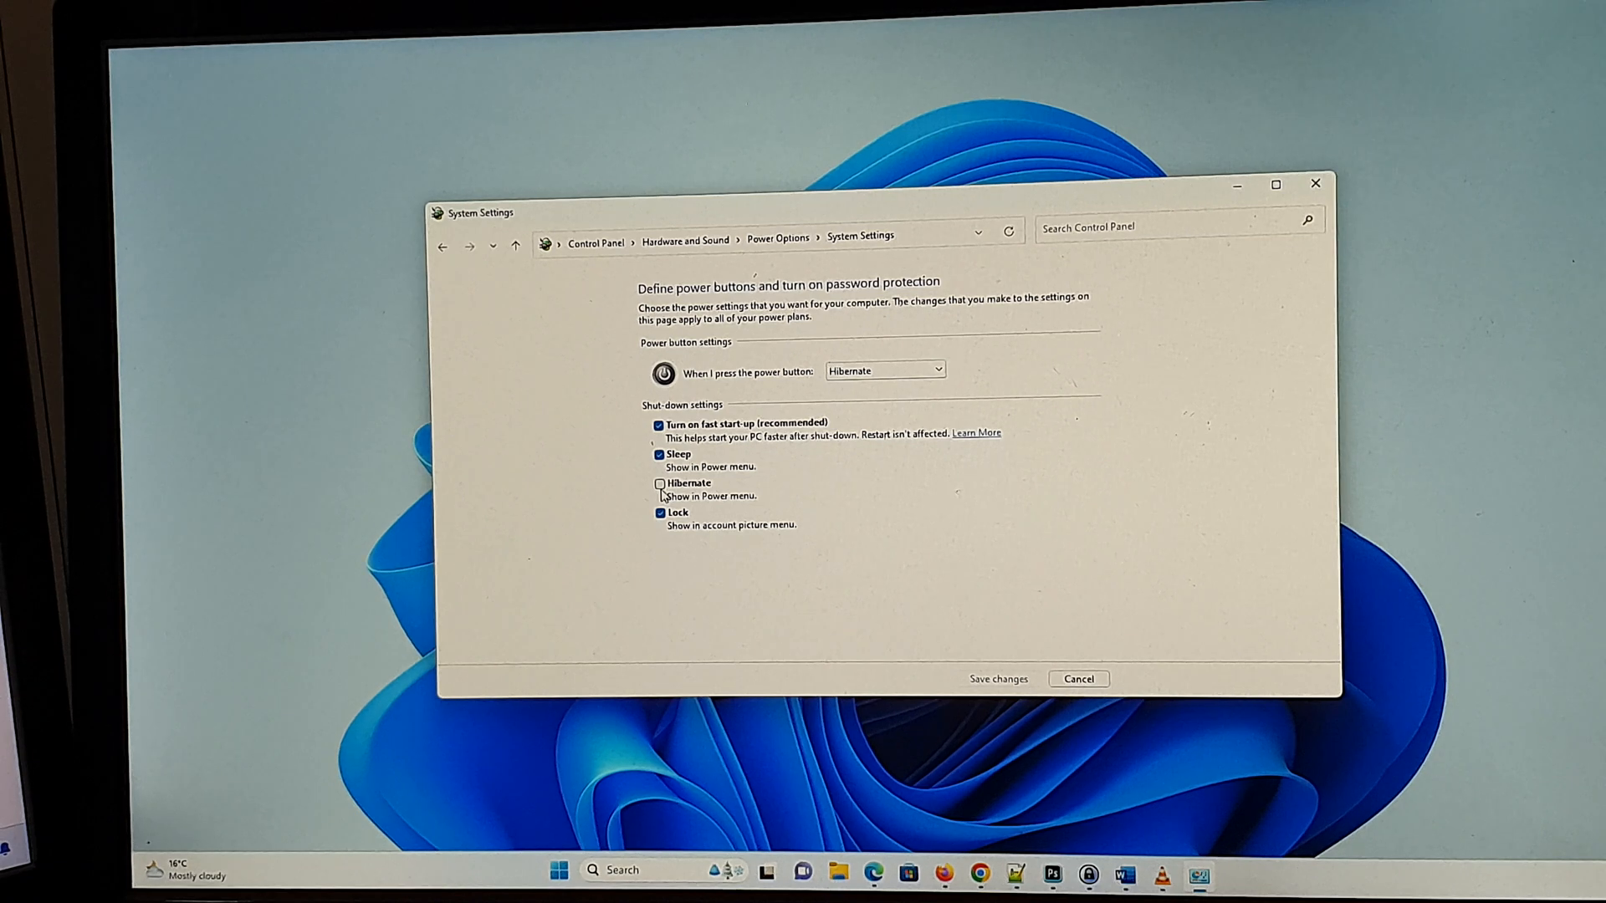
left_click(660, 483)
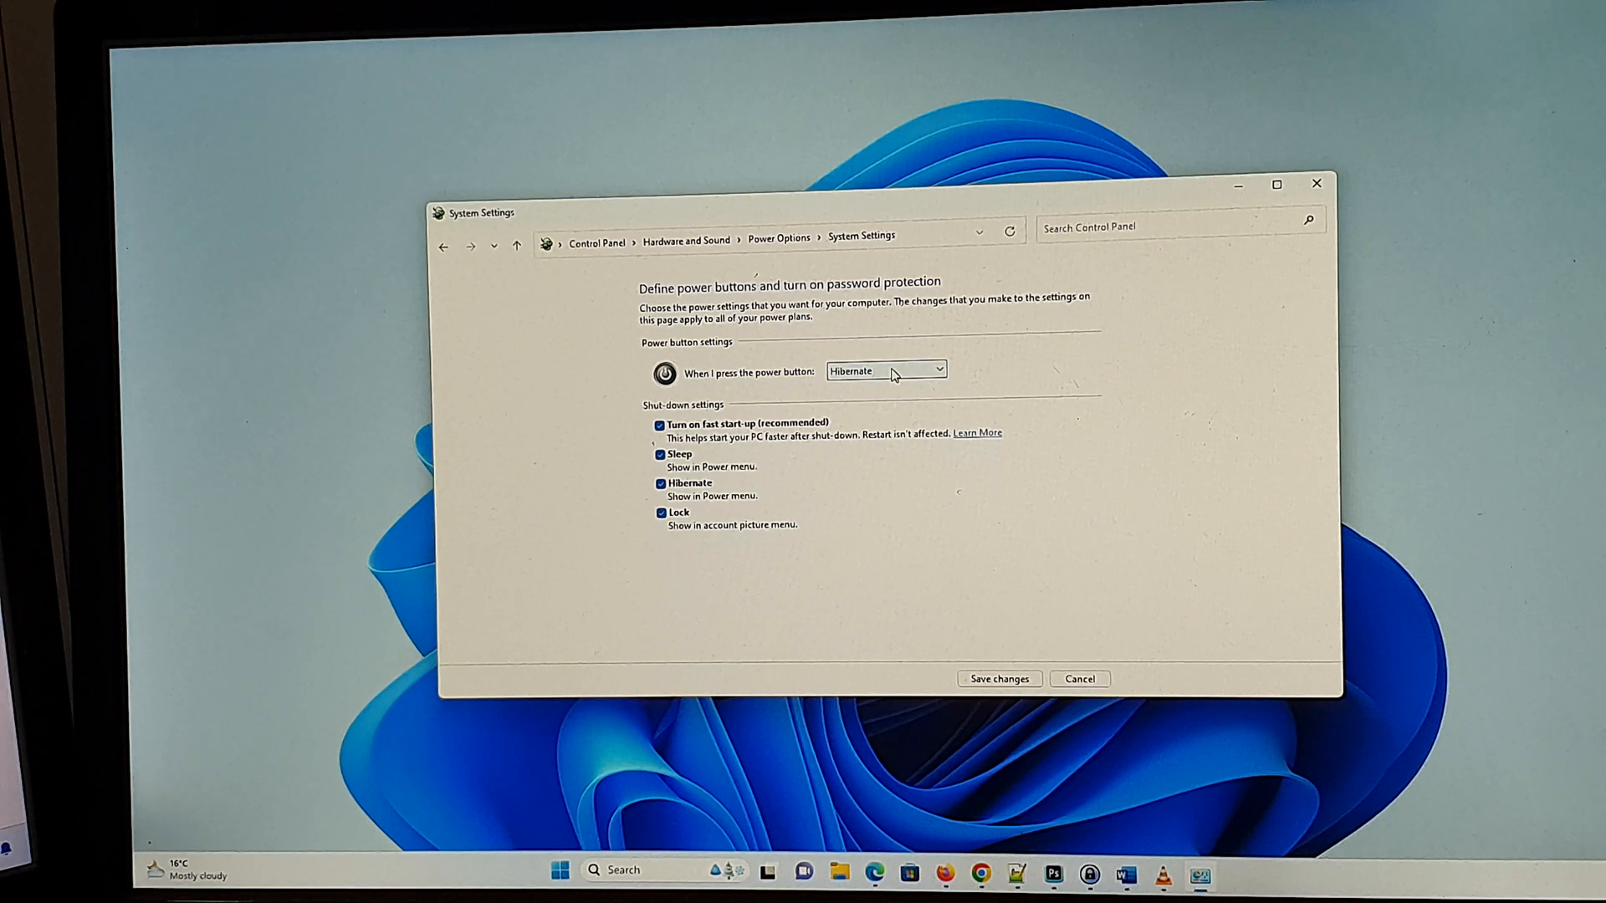
left_click(934, 370)
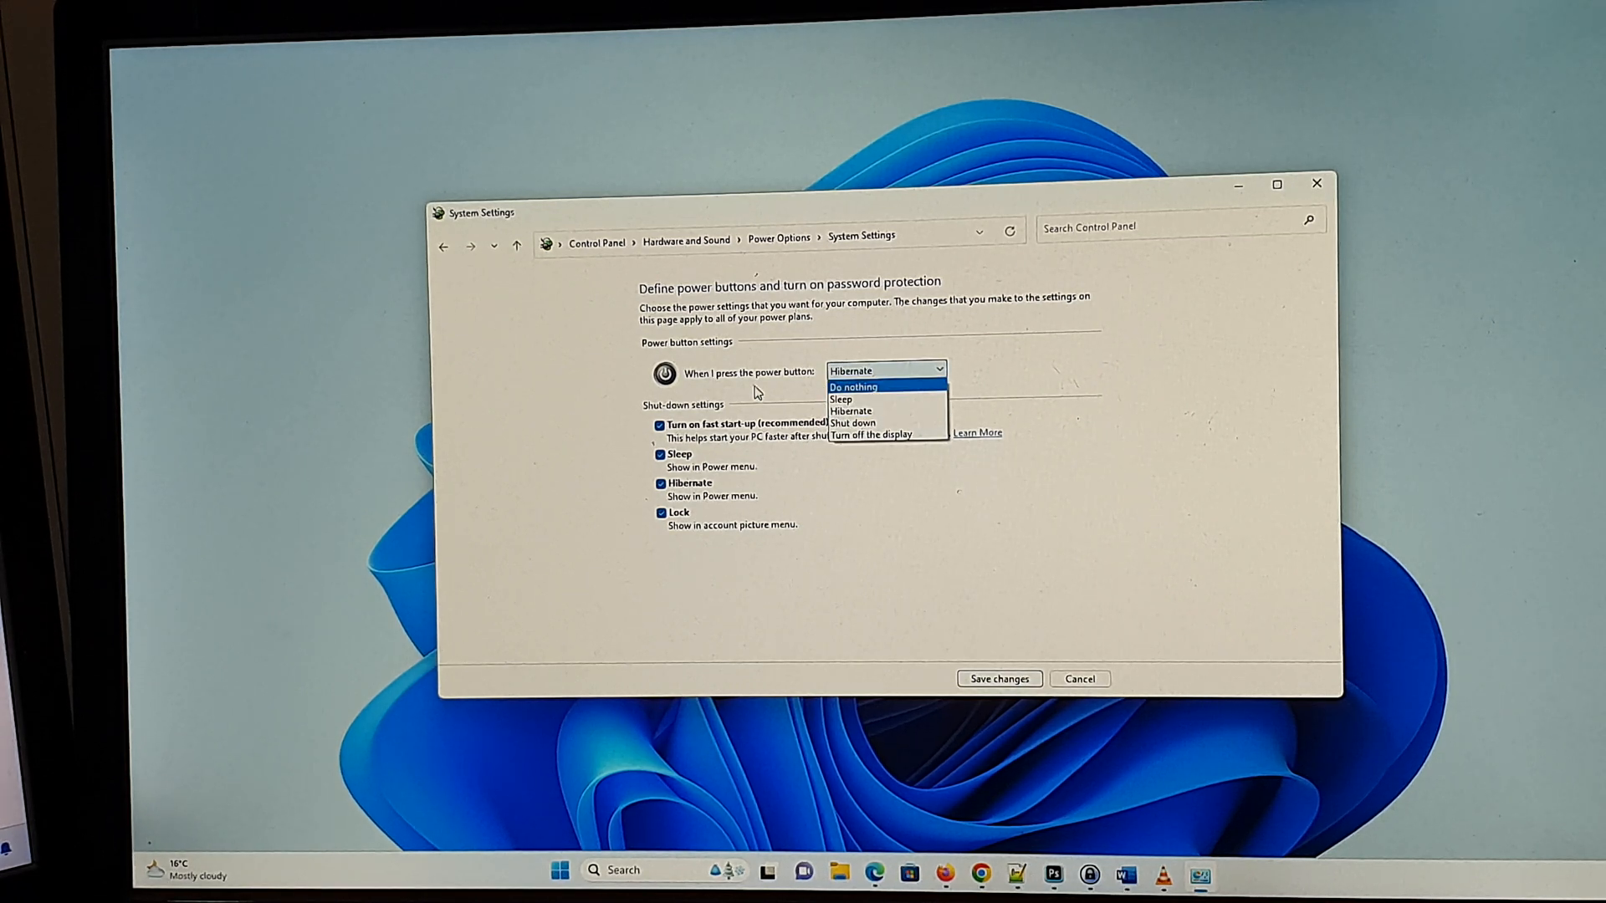
mouse_move(852, 410)
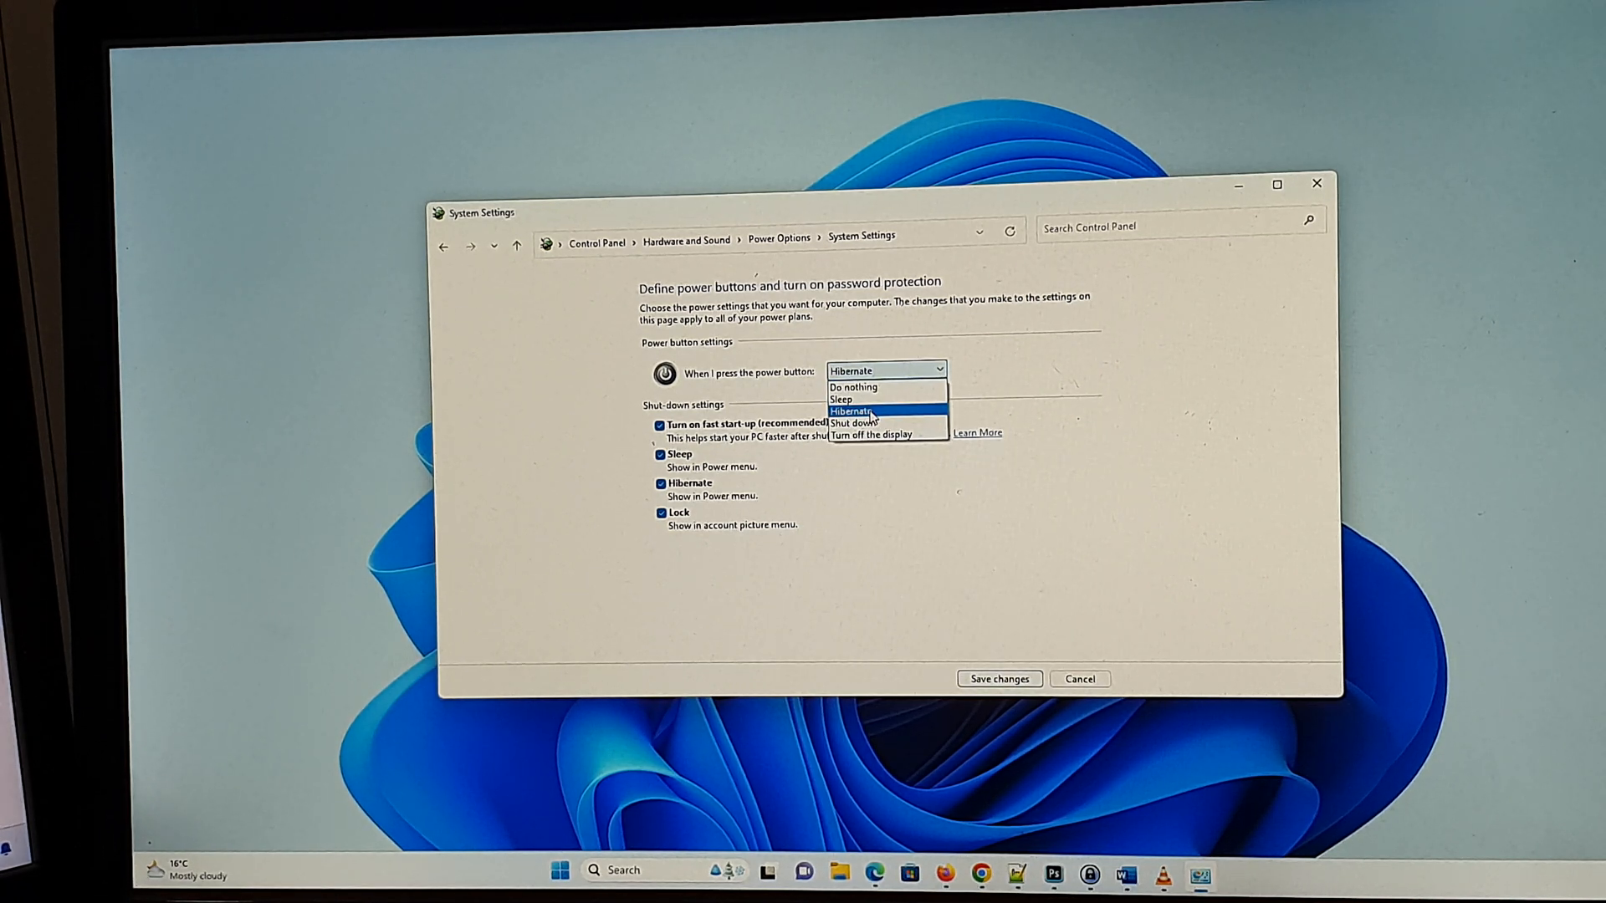
mouse_move(854, 423)
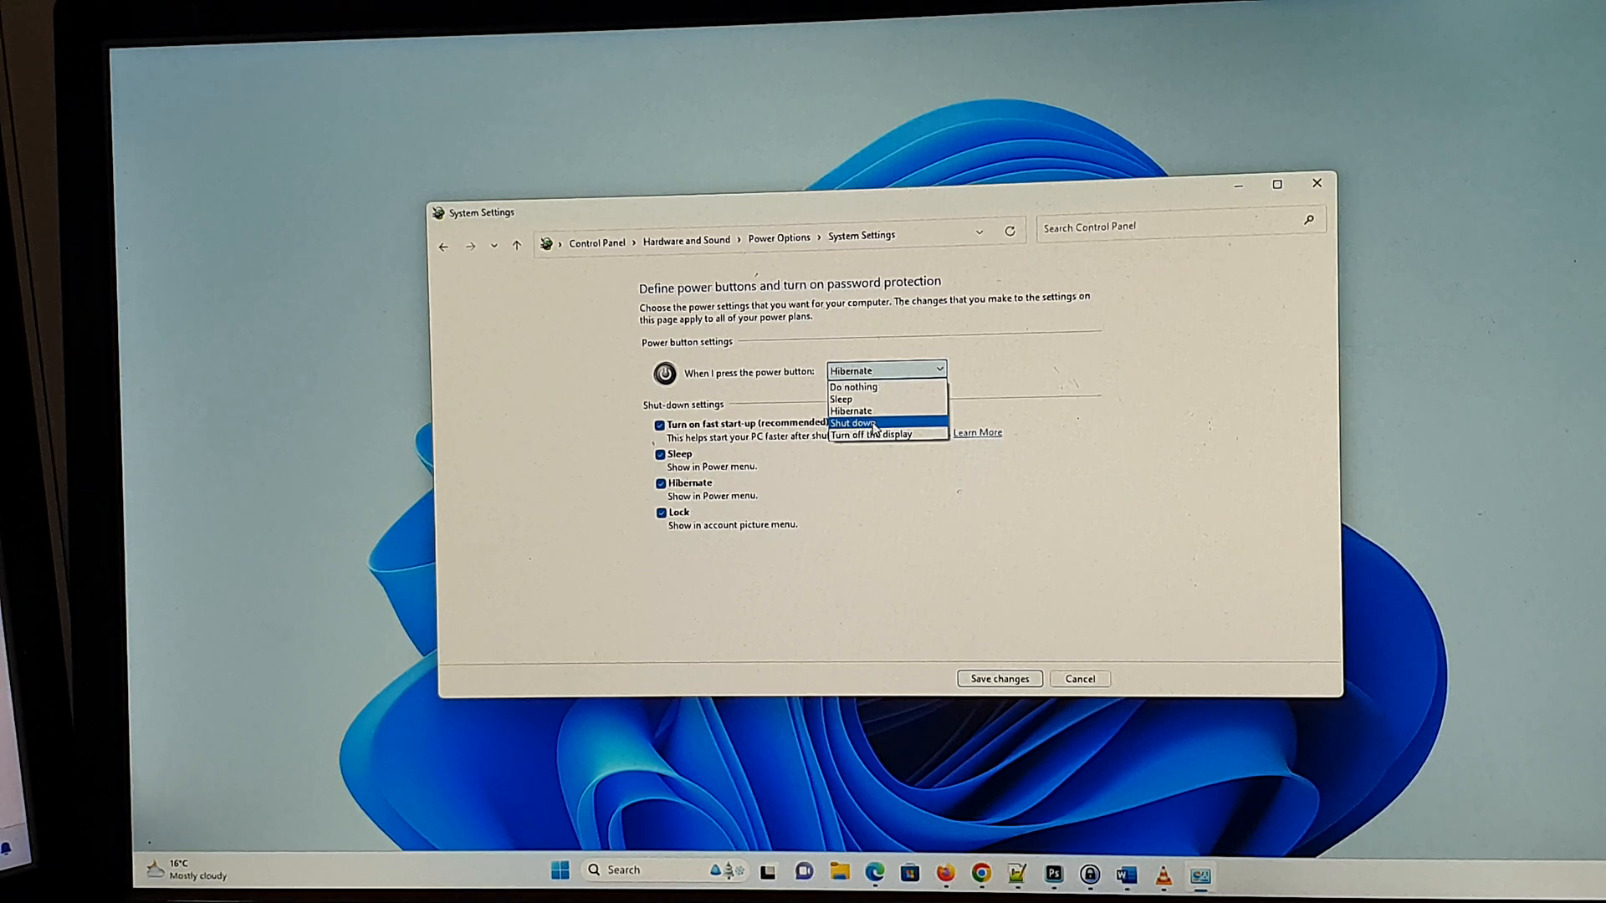
left_click(853, 423)
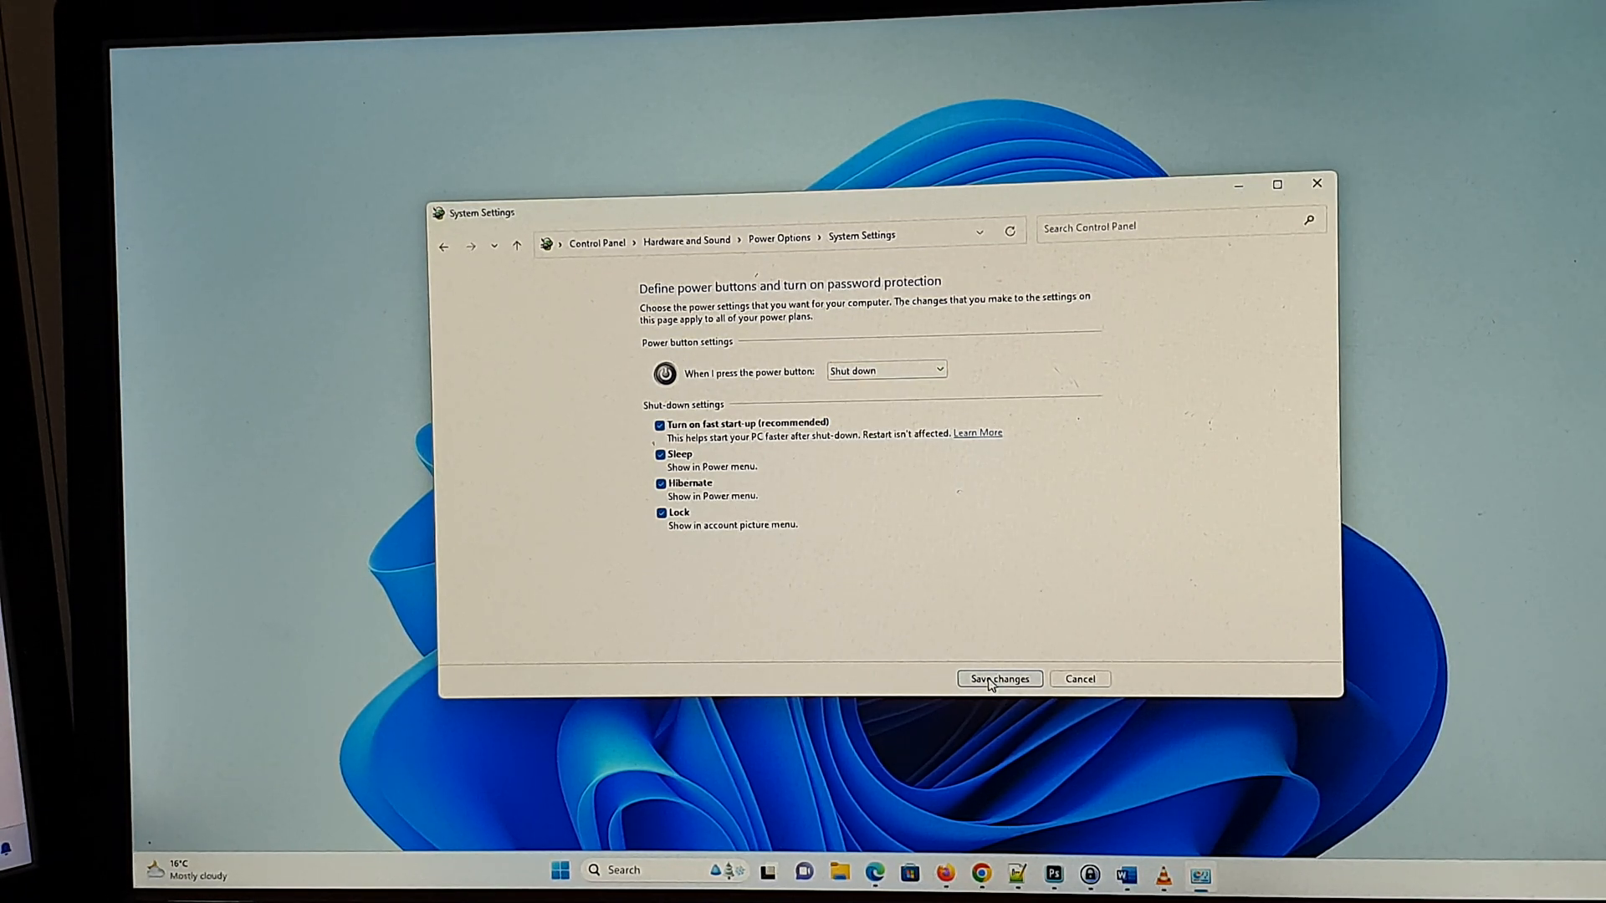
Save the power button changes and confirm Hibernate appears in the Start menu power choices.
left_click(998, 679)
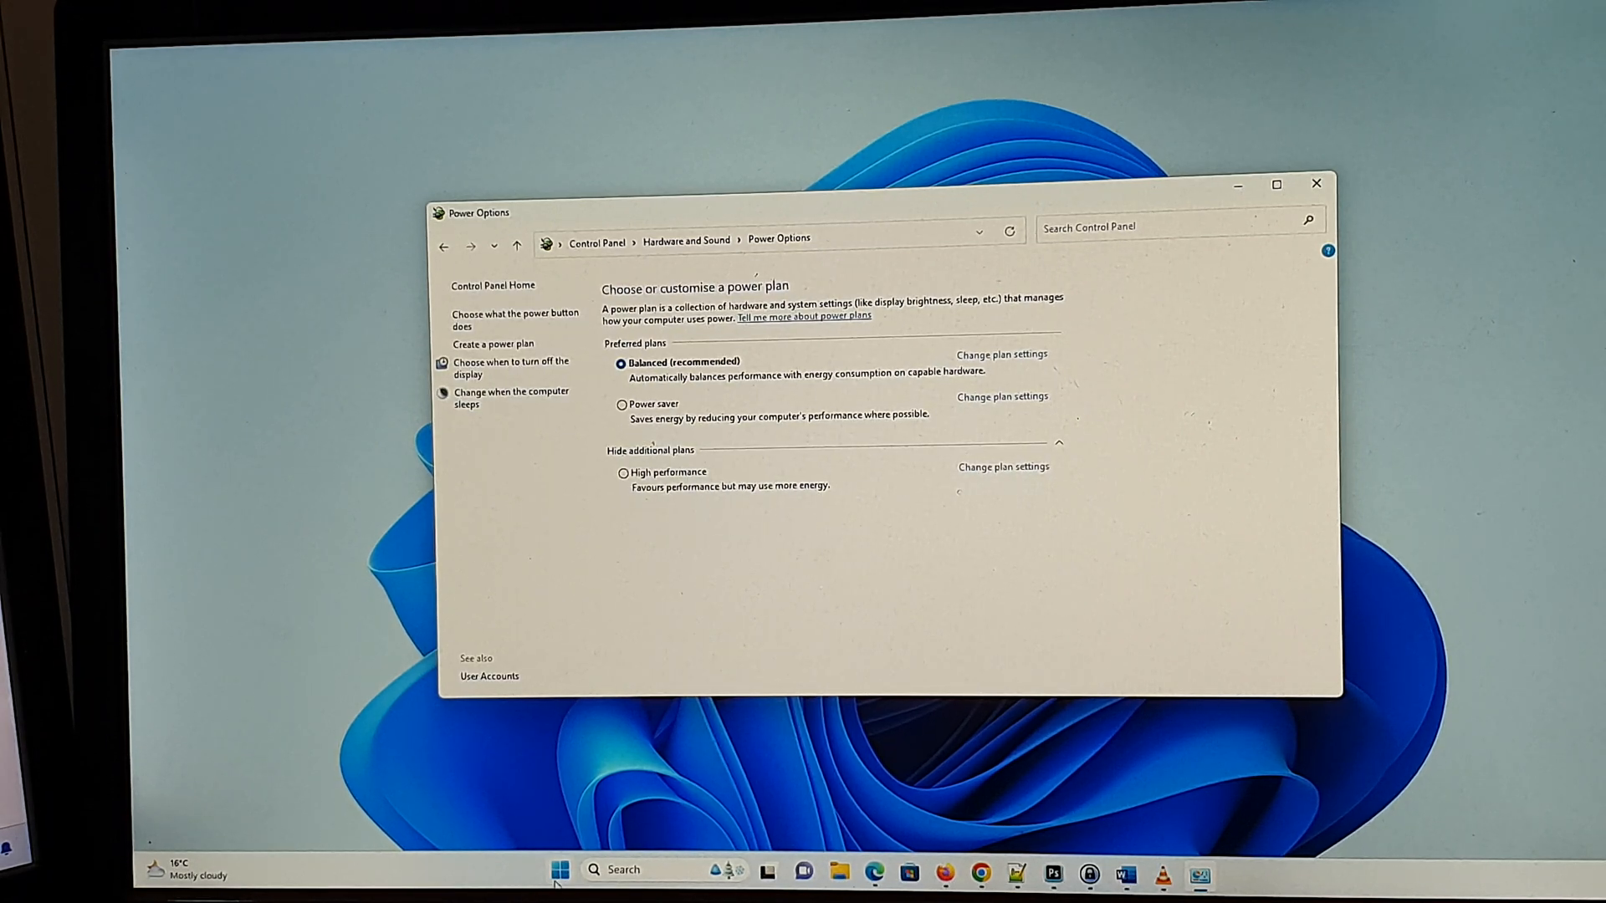
left_click(558, 870)
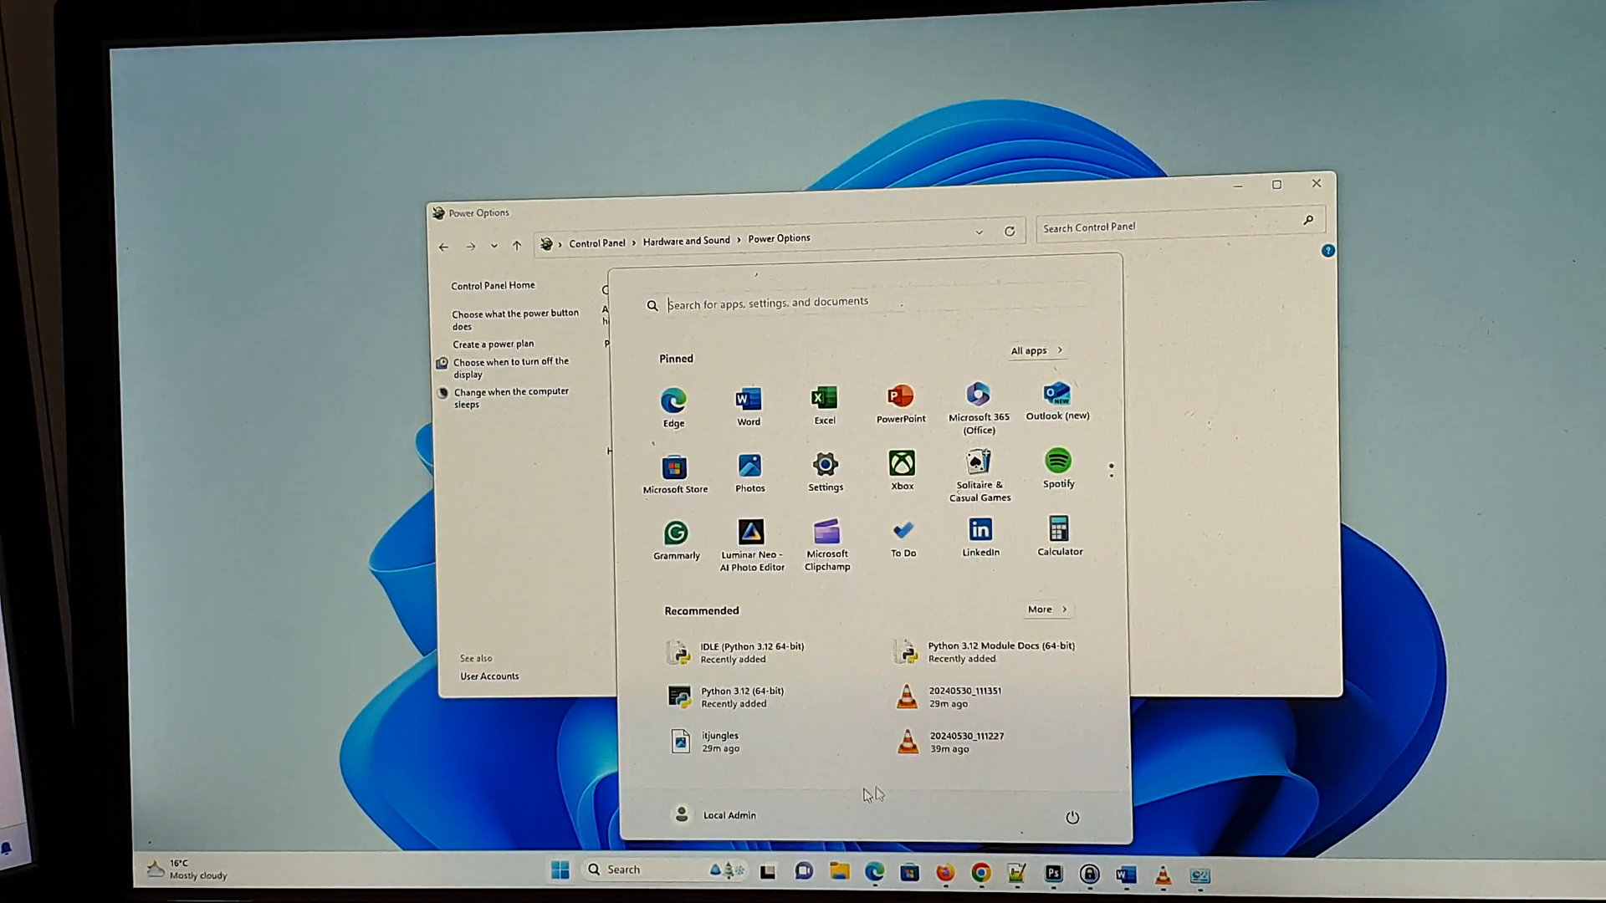
left_click(1071, 817)
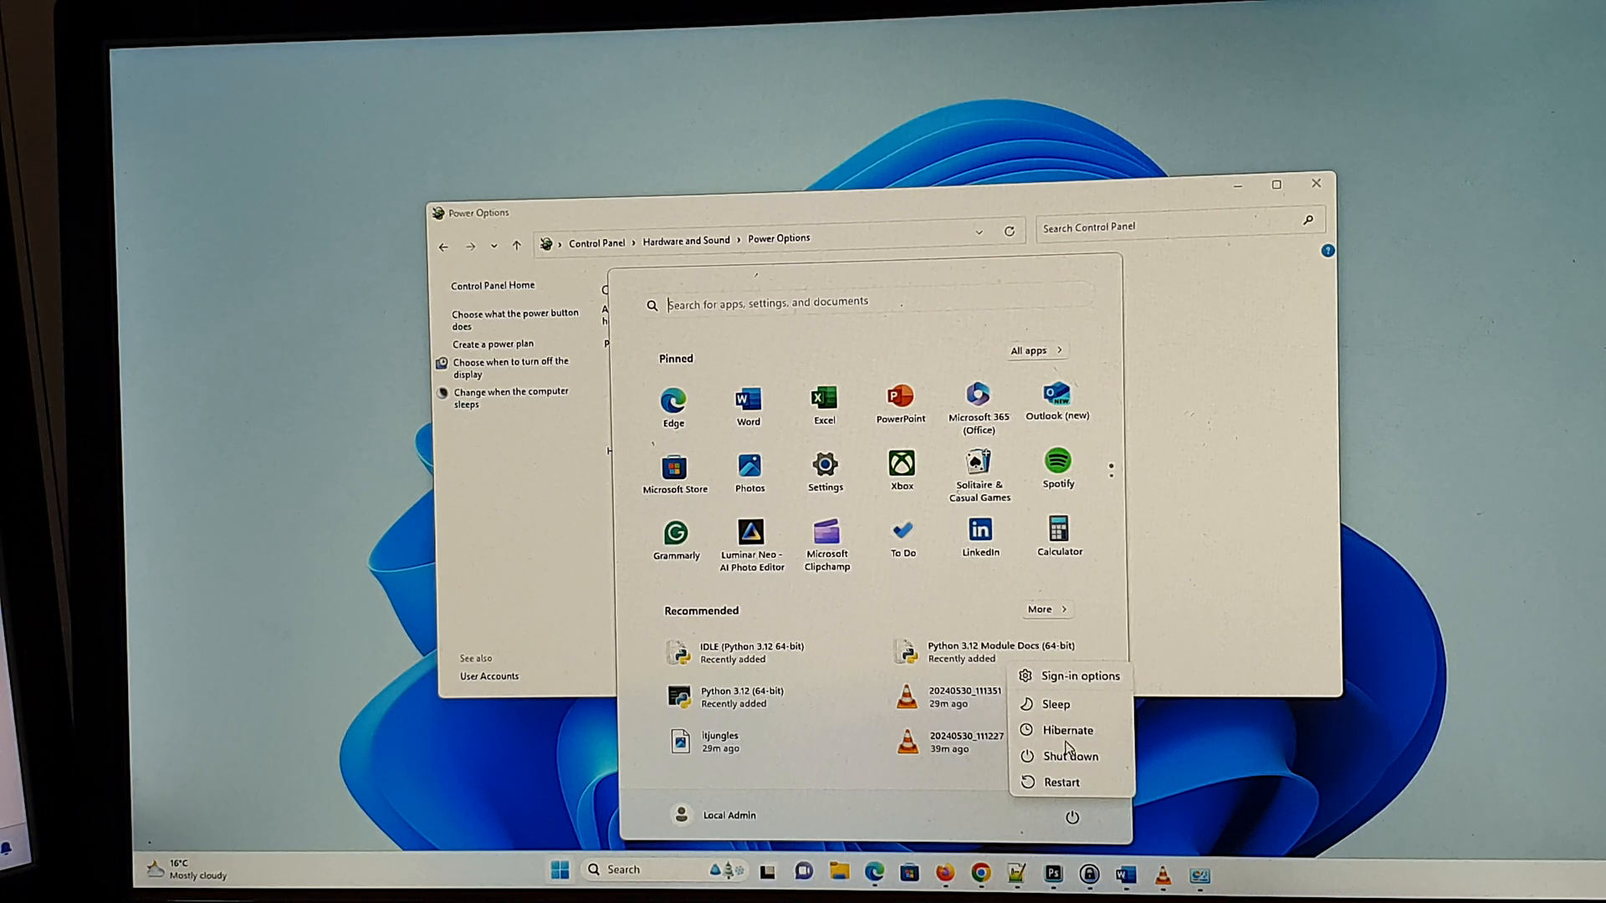
mouse_move(1057, 703)
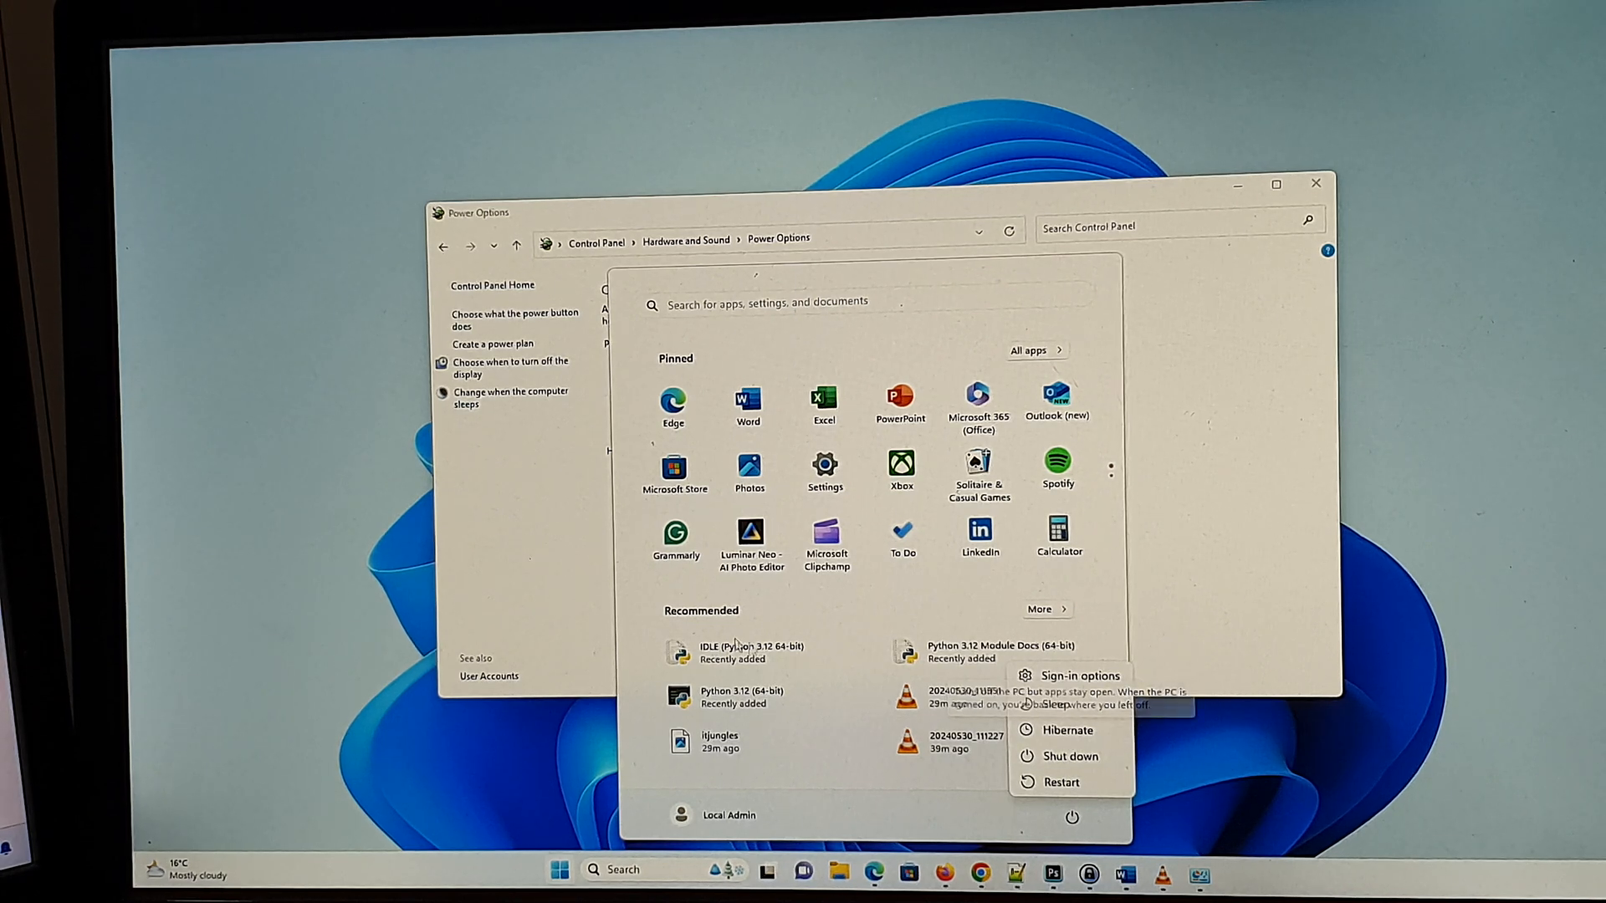
left_click(501, 591)
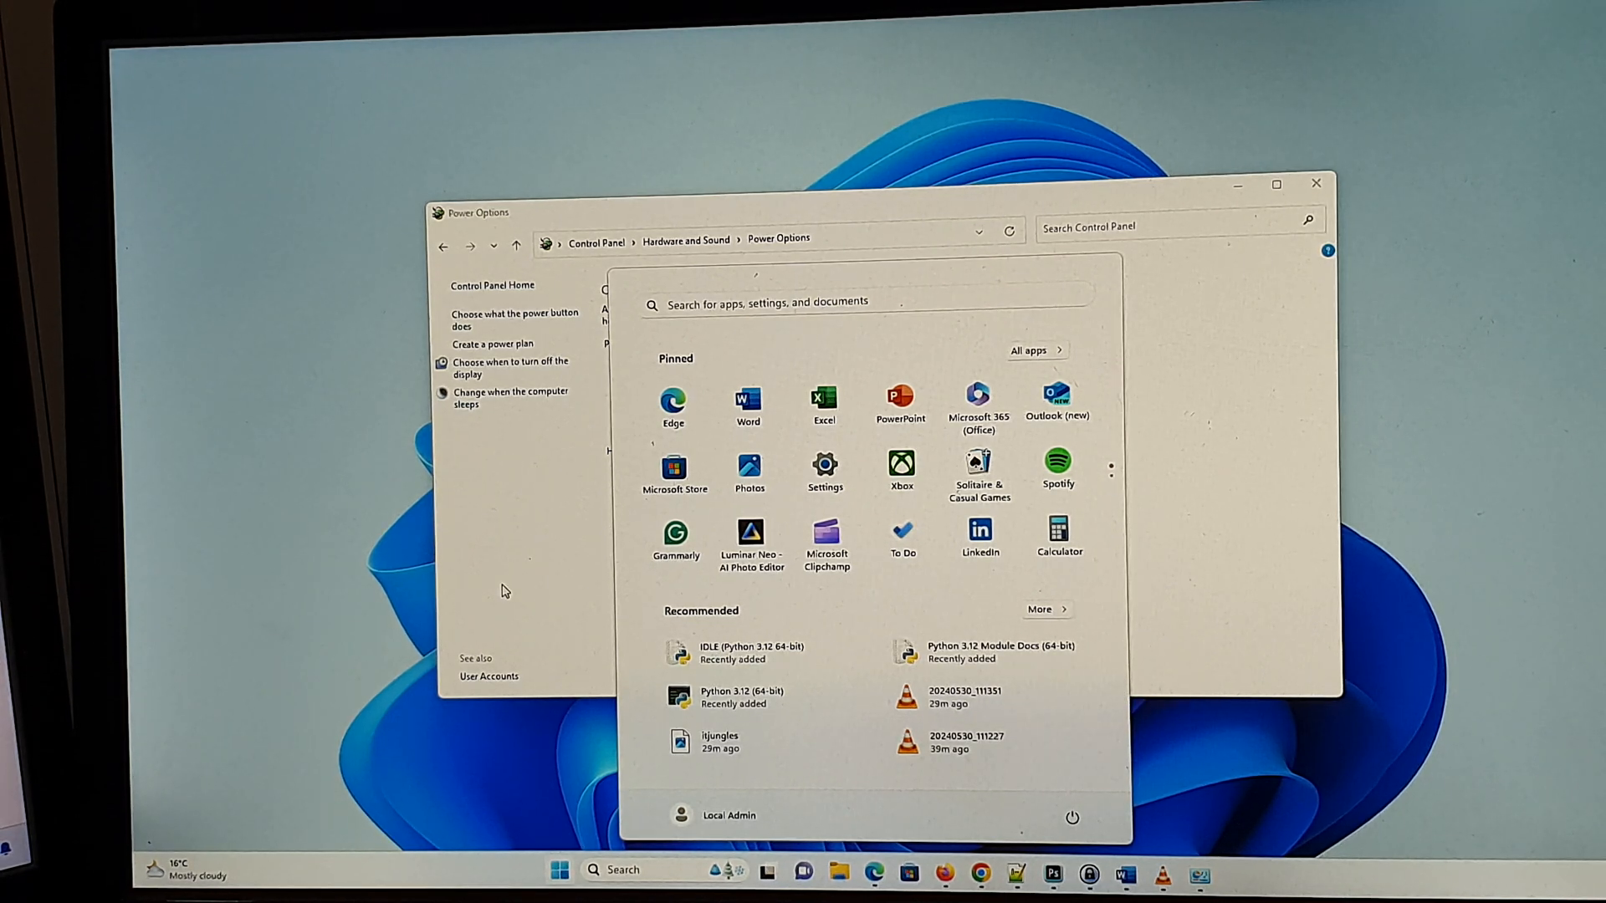